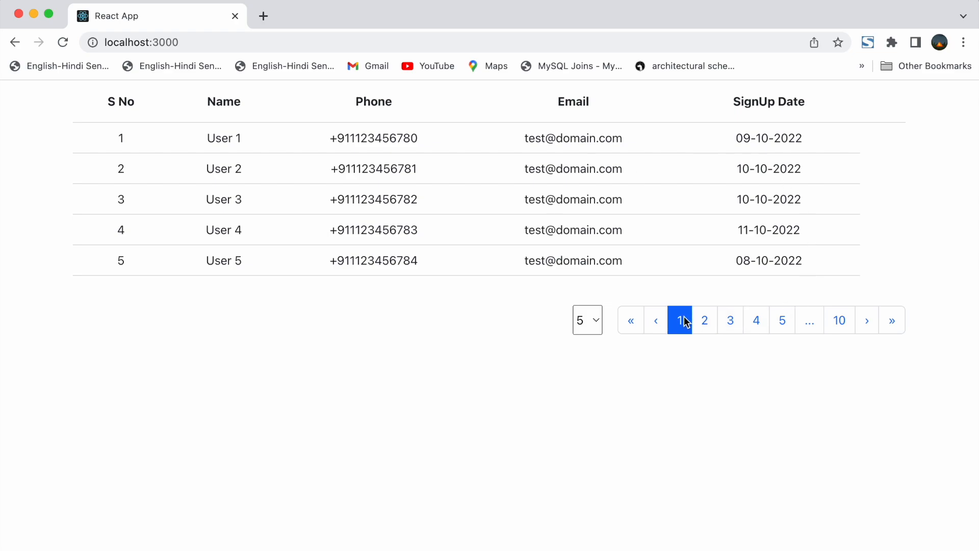
mouse_move(685, 322)
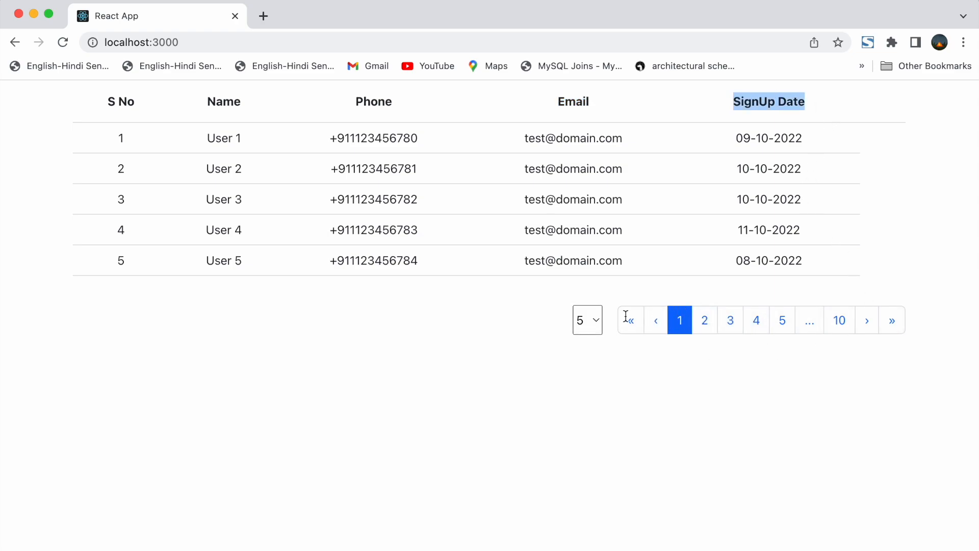
mouse_move(629, 361)
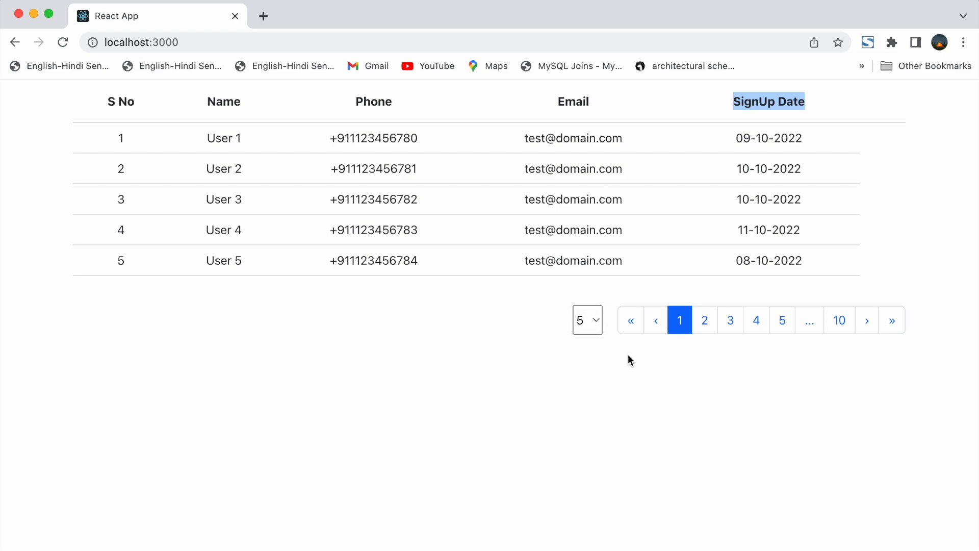
Step: Check the rows-per-page sizes, move between pages 1 and 3, then jump to page 10 (rows 46–50)
click(585, 320)
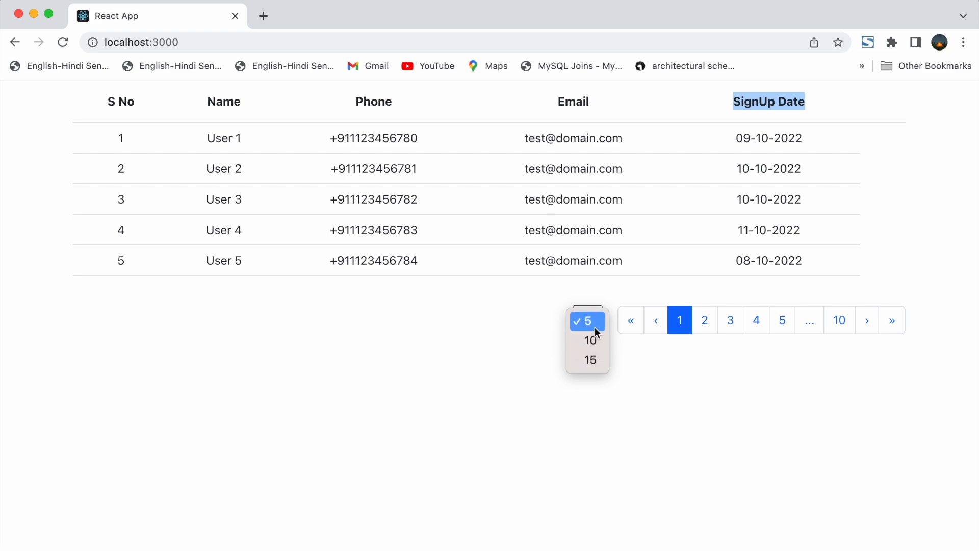
mouse_move(589, 360)
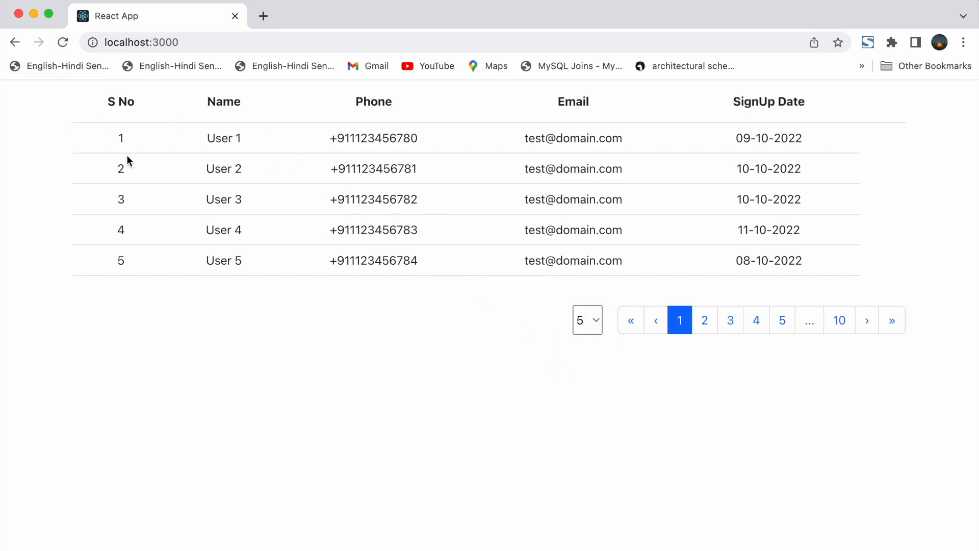
mouse_move(133, 255)
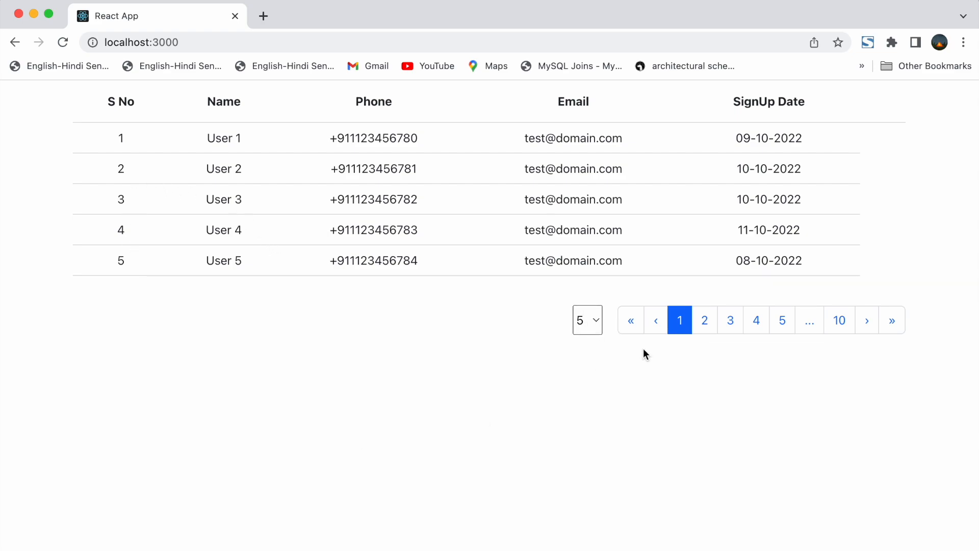
mouse_move(631, 321)
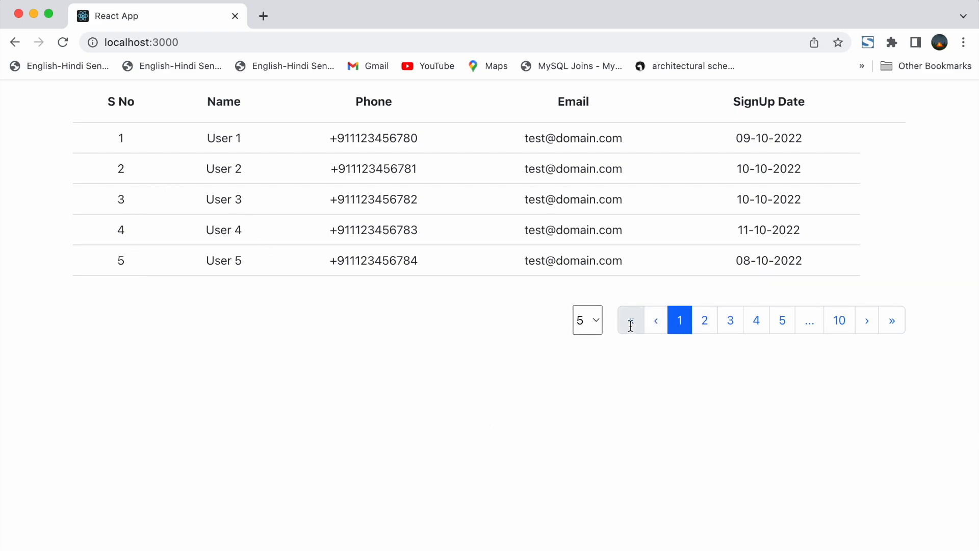
click(730, 319)
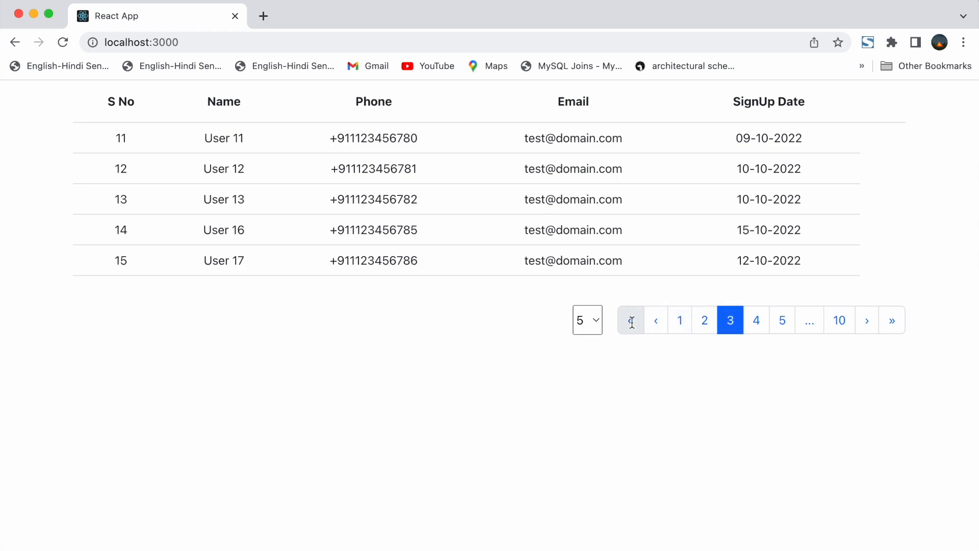
click(680, 320)
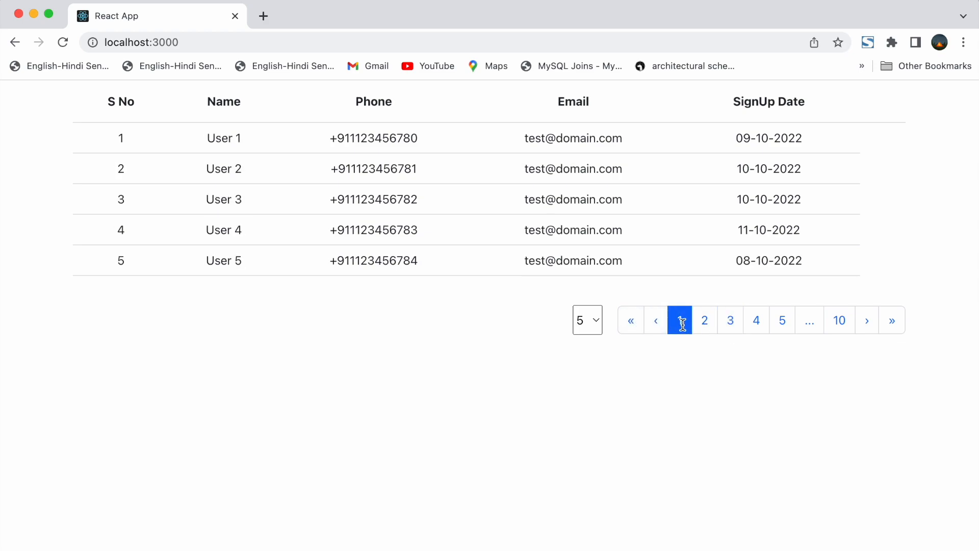
click(730, 320)
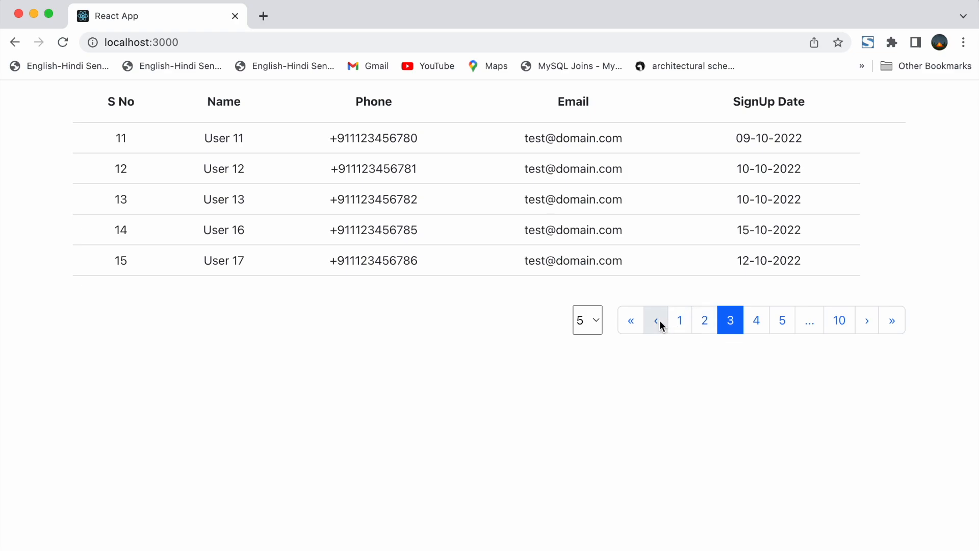
click(656, 320)
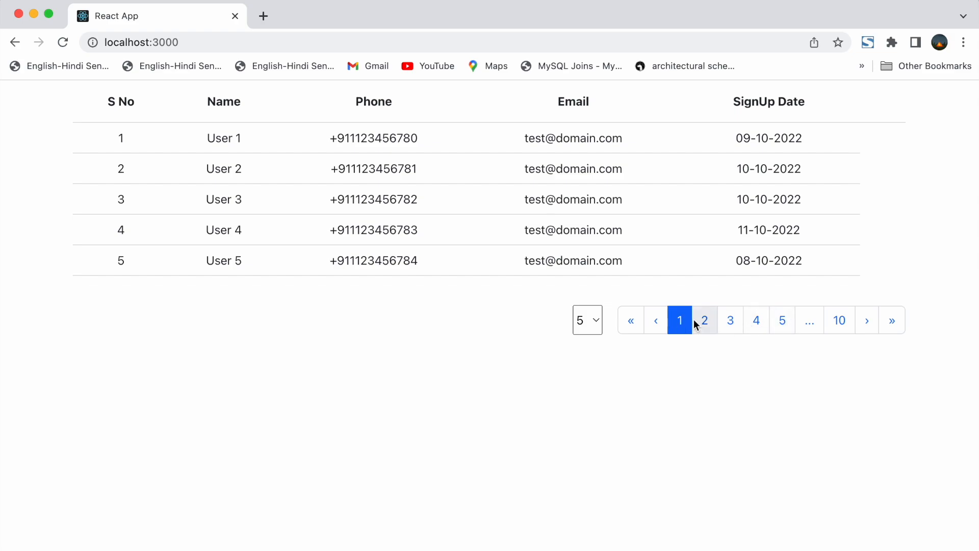
mouse_move(808, 320)
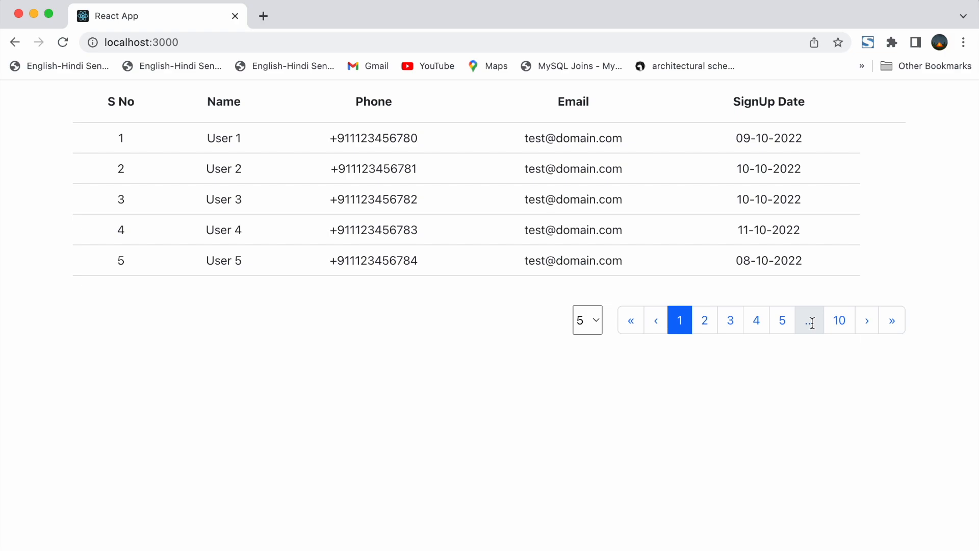
mouse_move(810, 321)
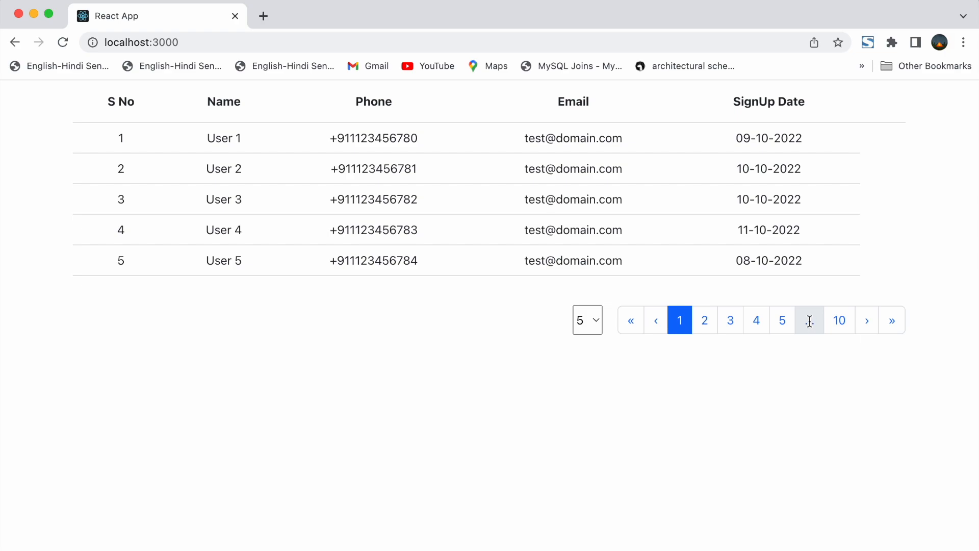
click(838, 320)
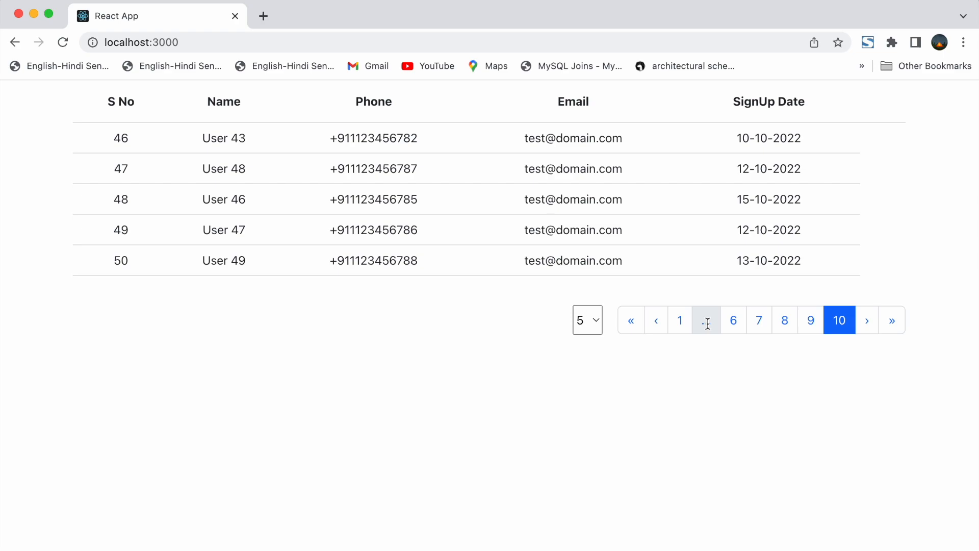
click(680, 320)
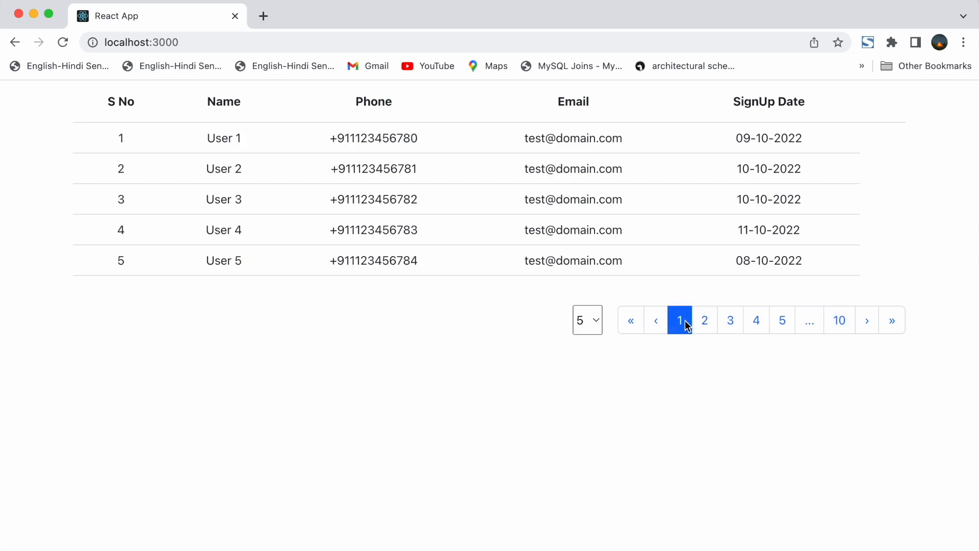
mouse_move(689, 331)
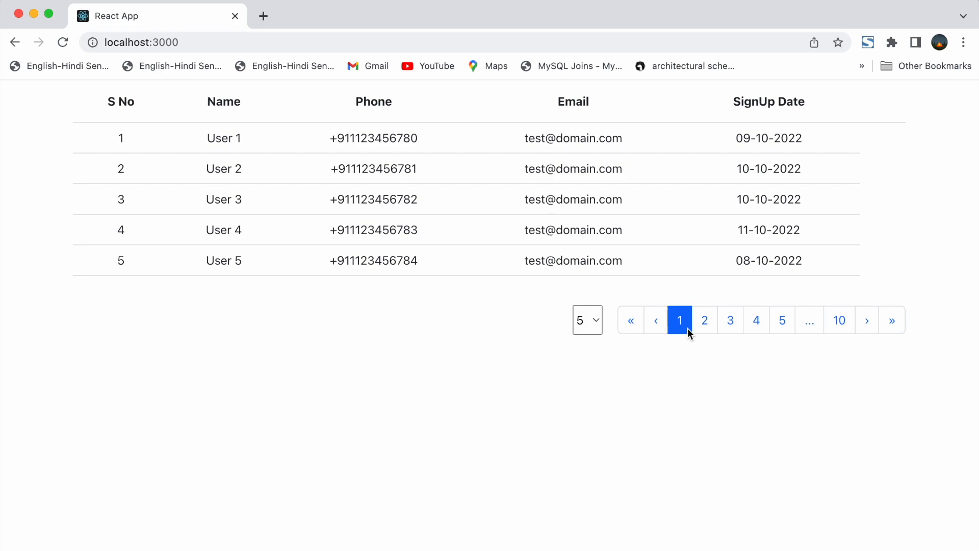
click(756, 320)
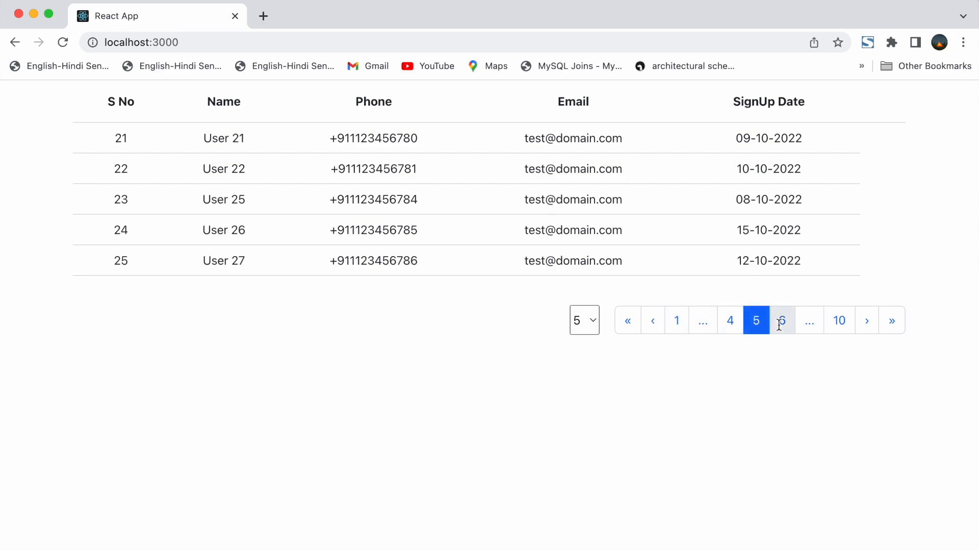
click(782, 320)
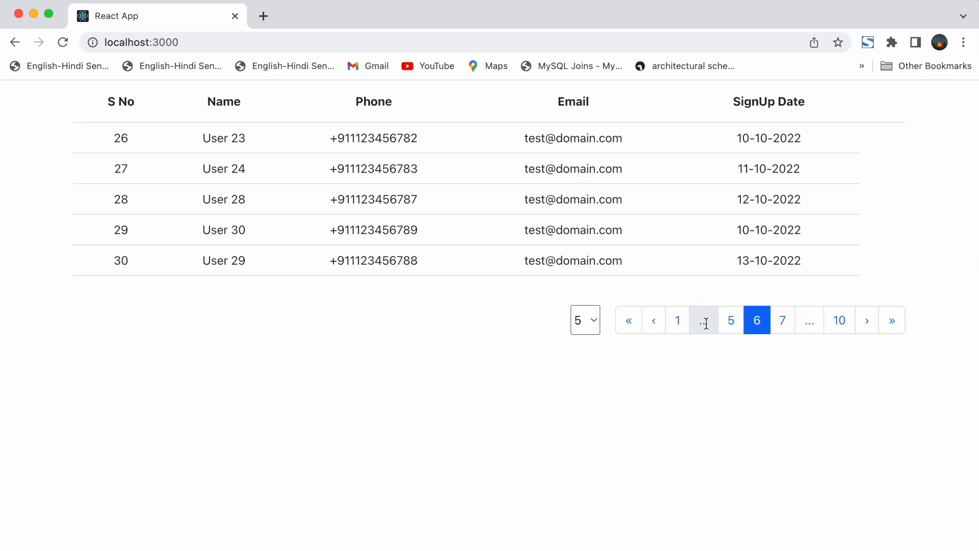
click(731, 320)
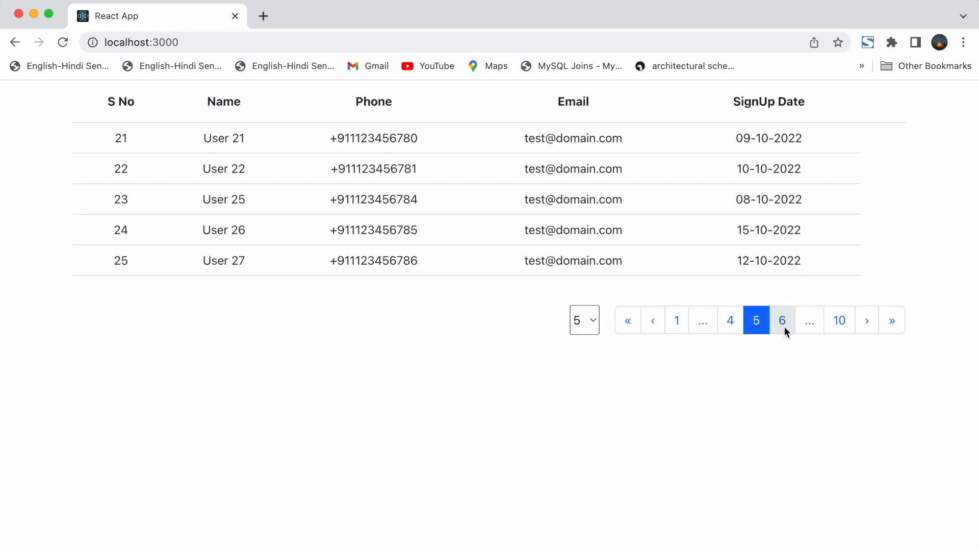
click(838, 319)
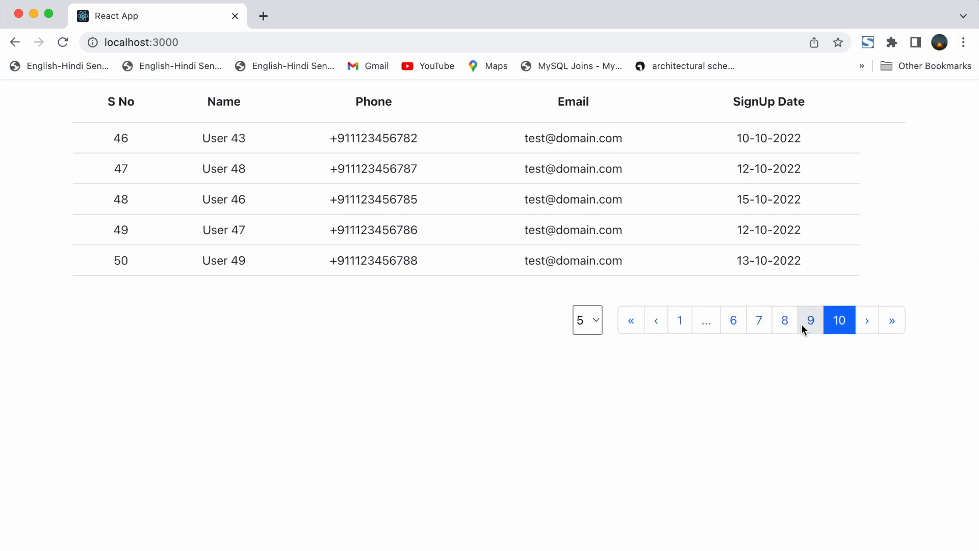
click(630, 320)
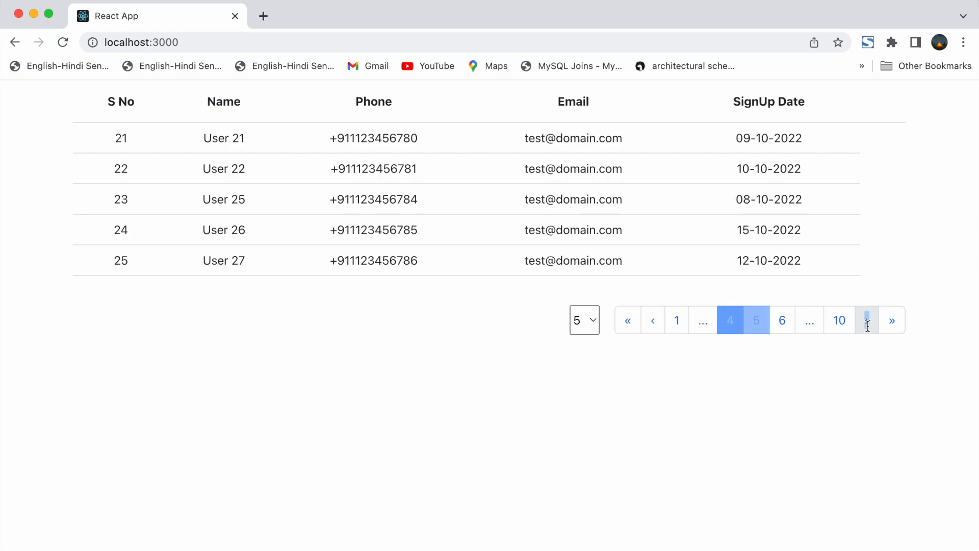
click(756, 320)
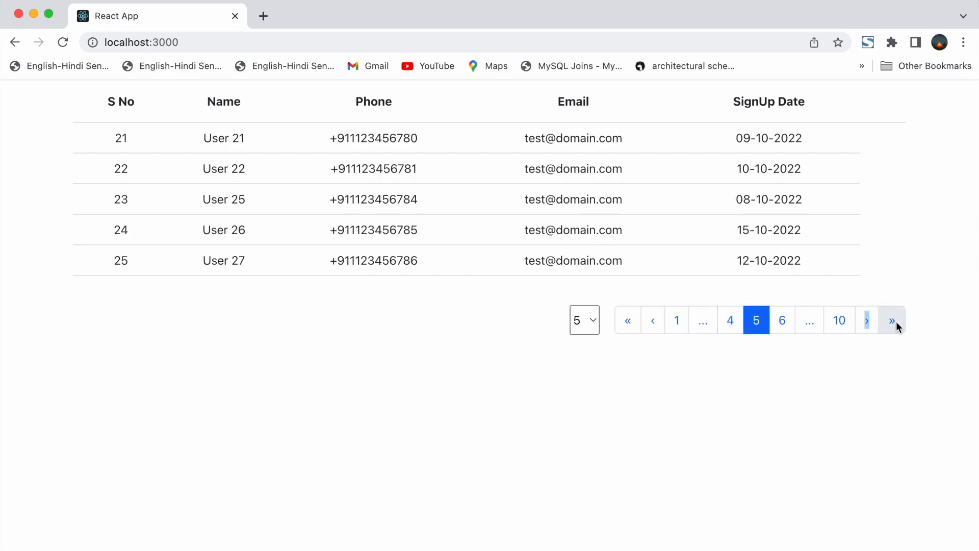
click(892, 320)
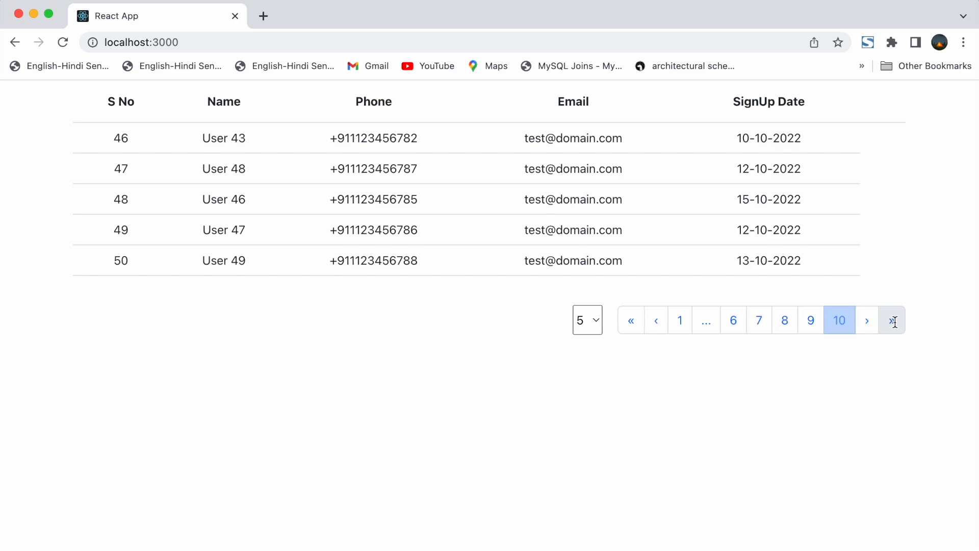
click(840, 320)
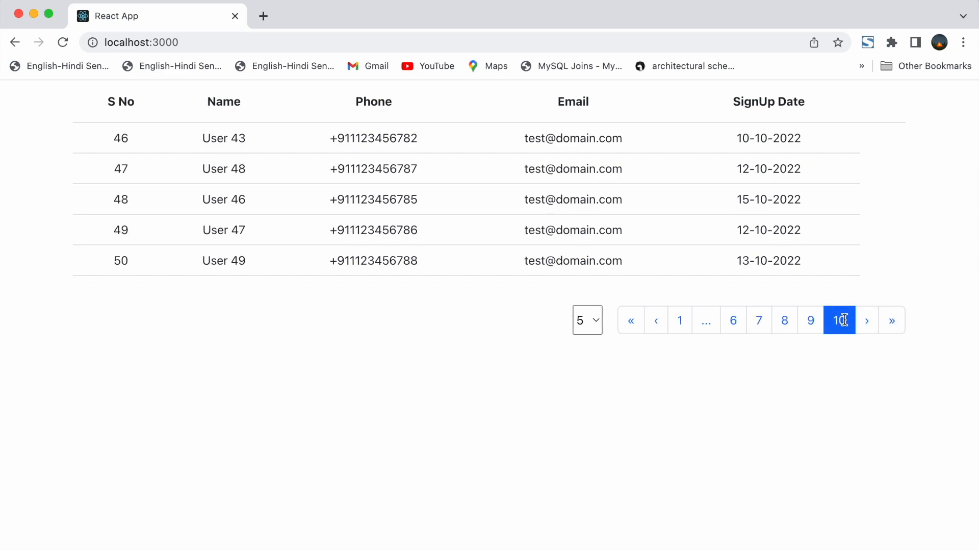